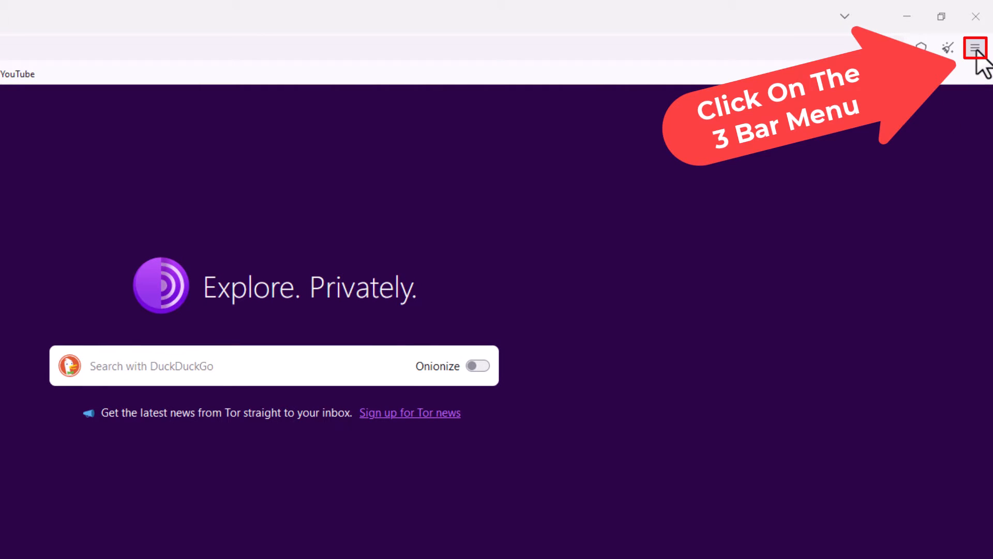
Show the More tools submenu from Tor Browser's main menu.
left_click(974, 48)
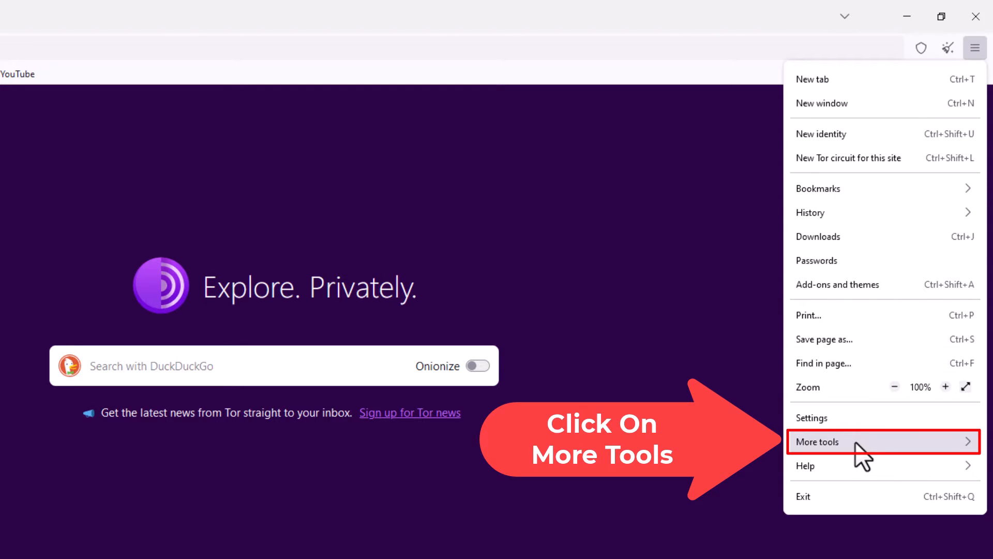
left_click(818, 441)
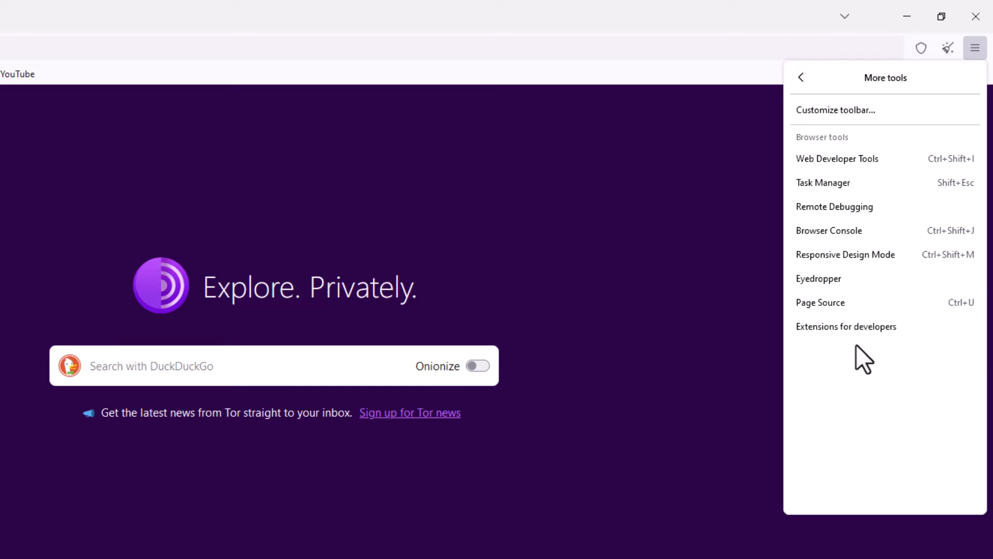
mouse_move(874, 158)
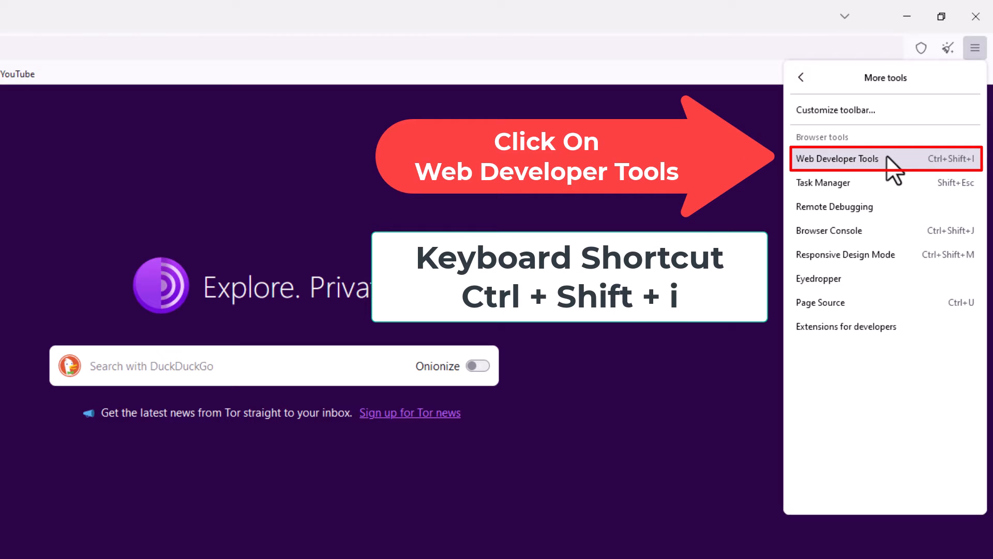
Open Web Developer Tools, docked at the bottom with the Inspector showing HTML and CSS.
left_click(838, 158)
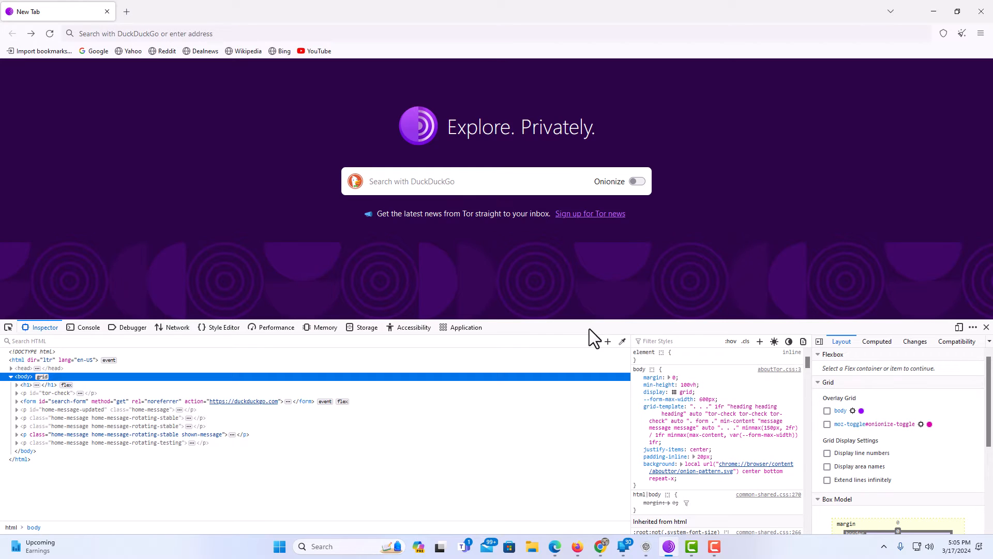
mouse_move(590, 323)
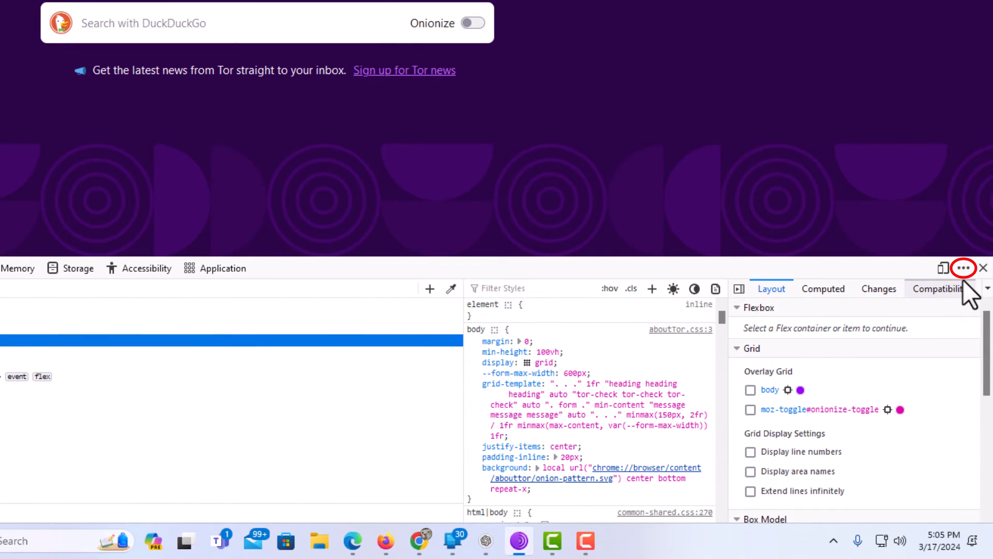
left_click(963, 267)
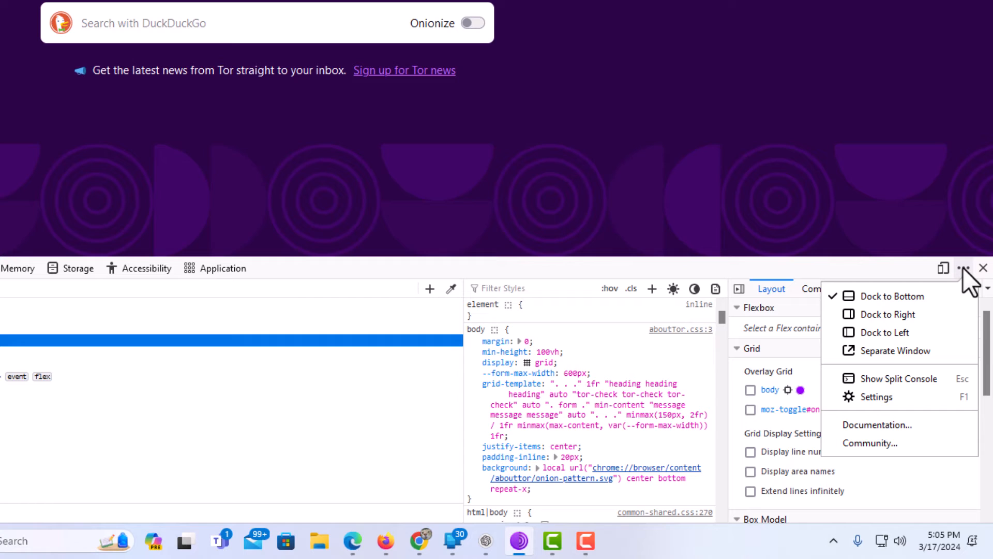
mouse_move(946, 306)
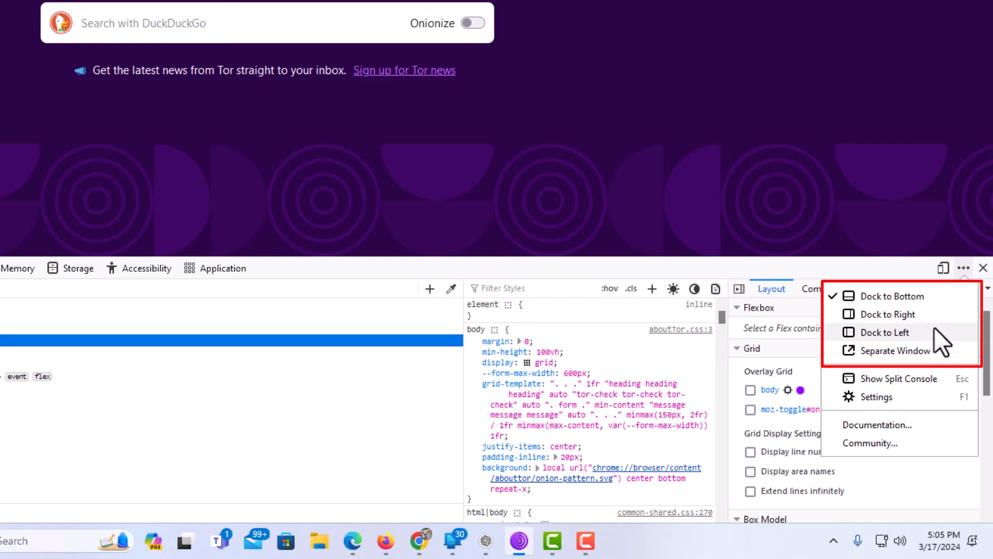
mouse_move(944, 346)
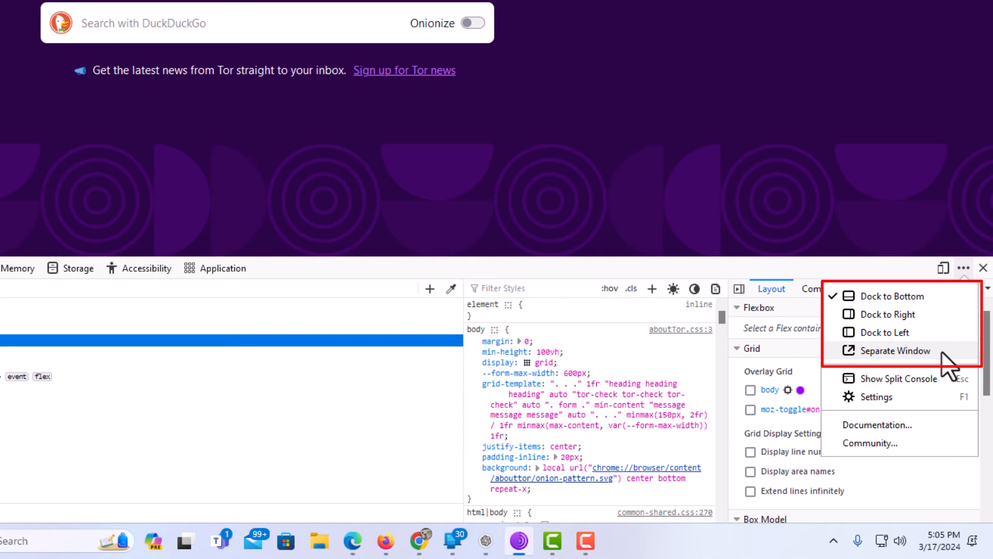
mouse_move(751, 293)
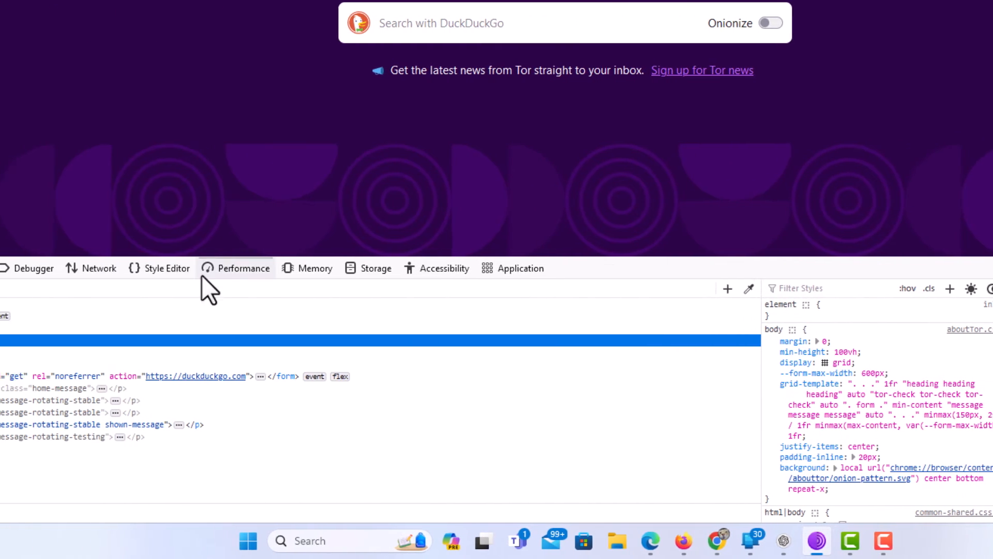
Step through the Console, Network, Performance and Memory panels, ending on Accessibility.
left_click(65, 268)
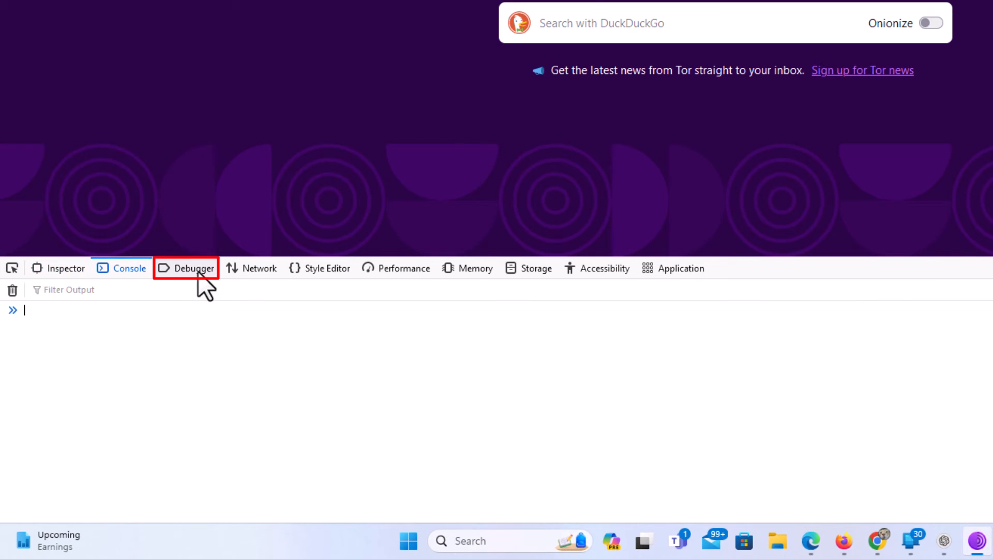
left_click(259, 267)
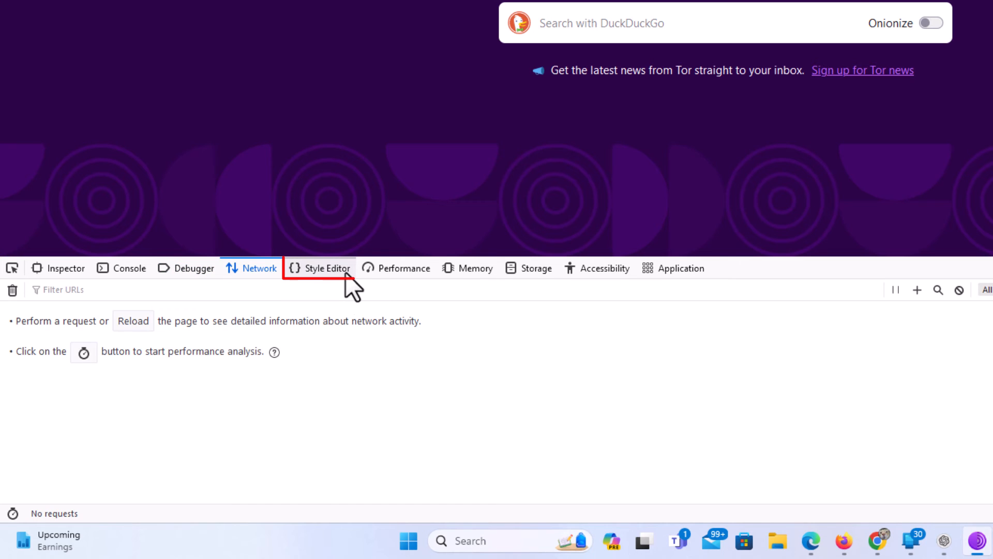
left_click(404, 267)
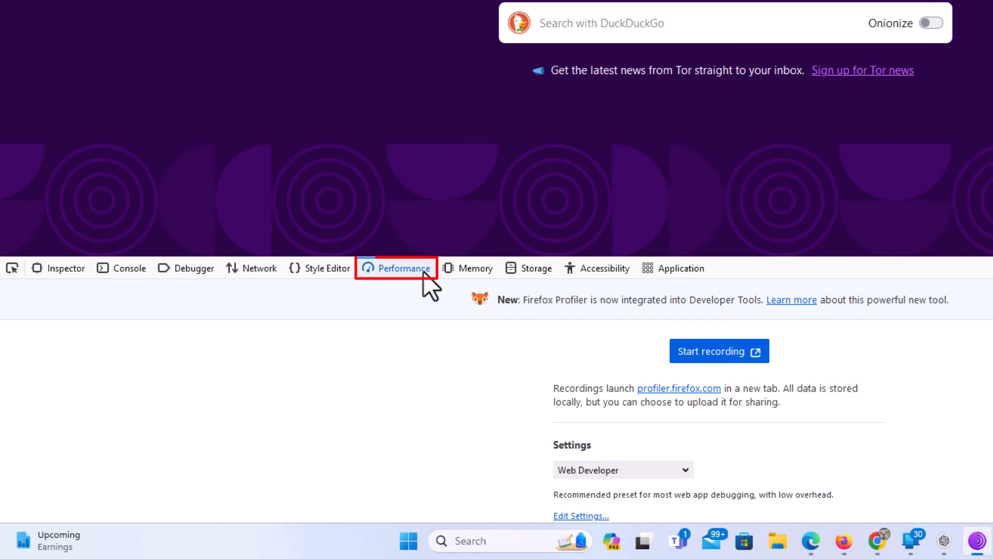
left_click(474, 268)
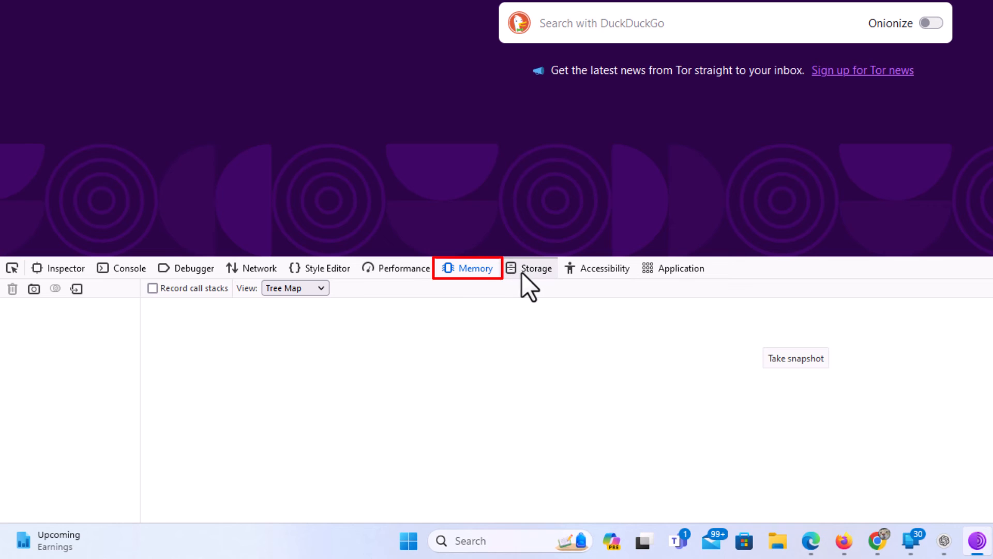
left_click(604, 268)
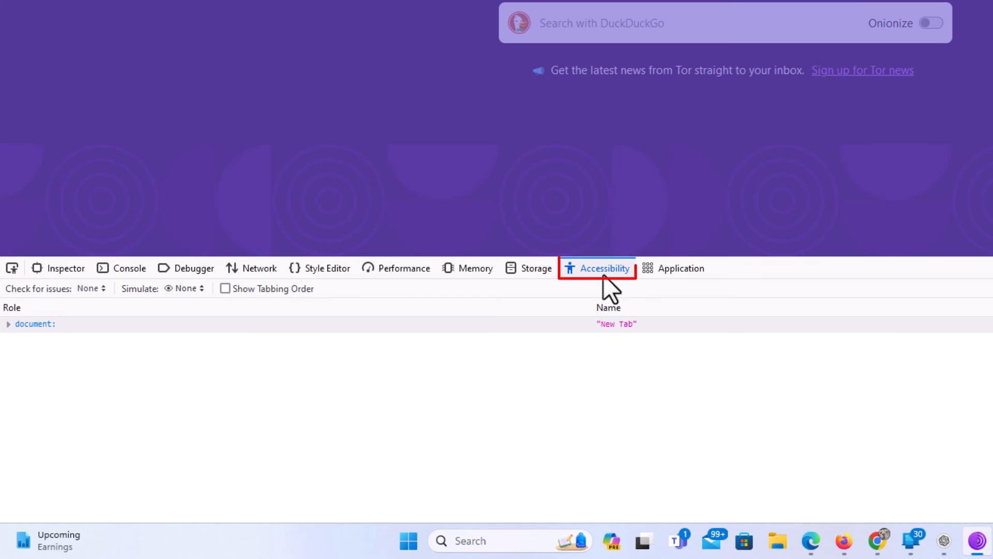
mouse_move(143, 298)
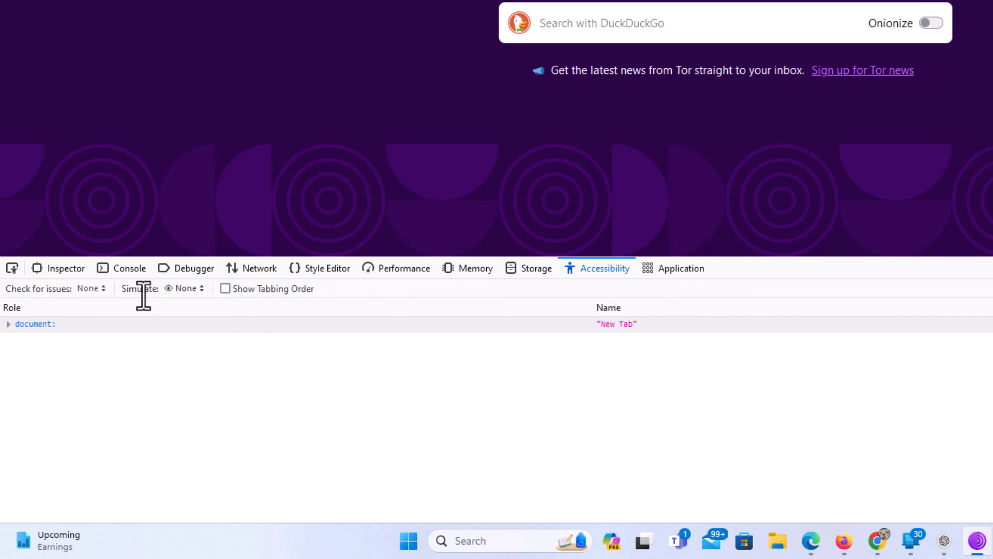